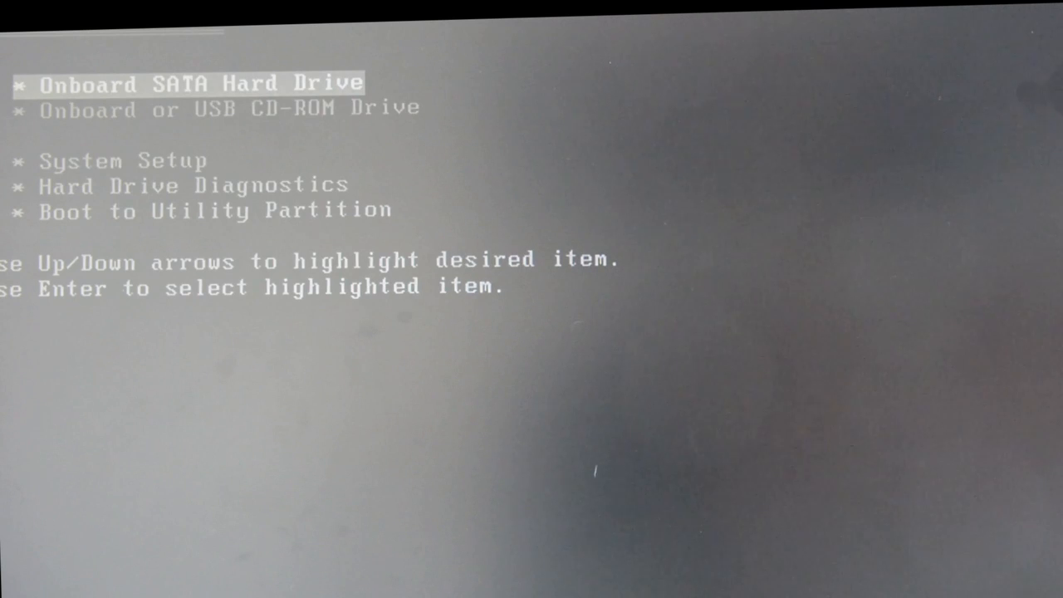
# - Boot the PC from the Onboard or USB CD-ROM Drive instead of the hard disk
pyautogui.press('Down')
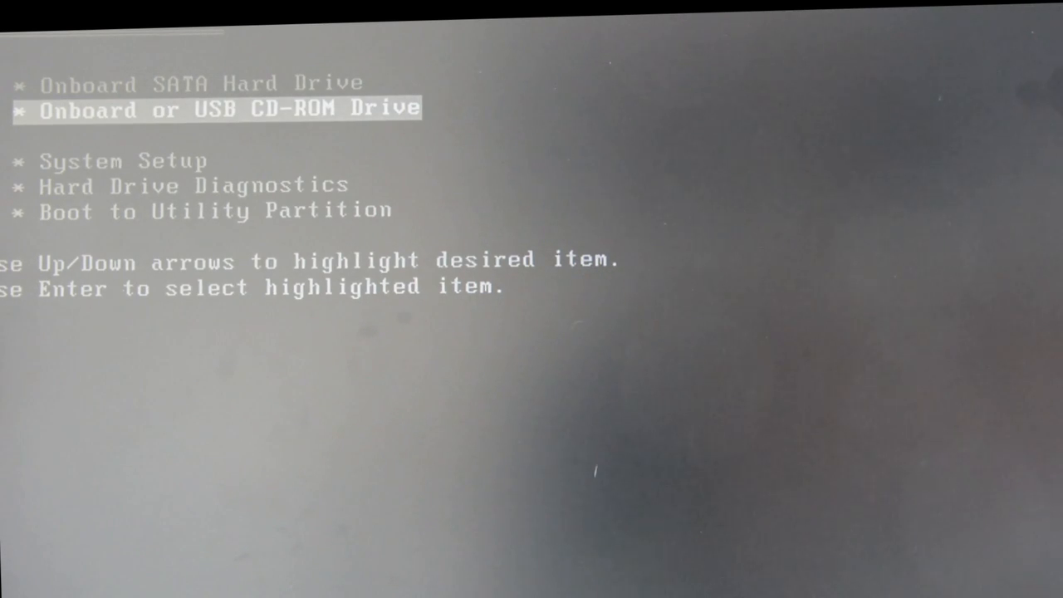
pyautogui.press('Return')
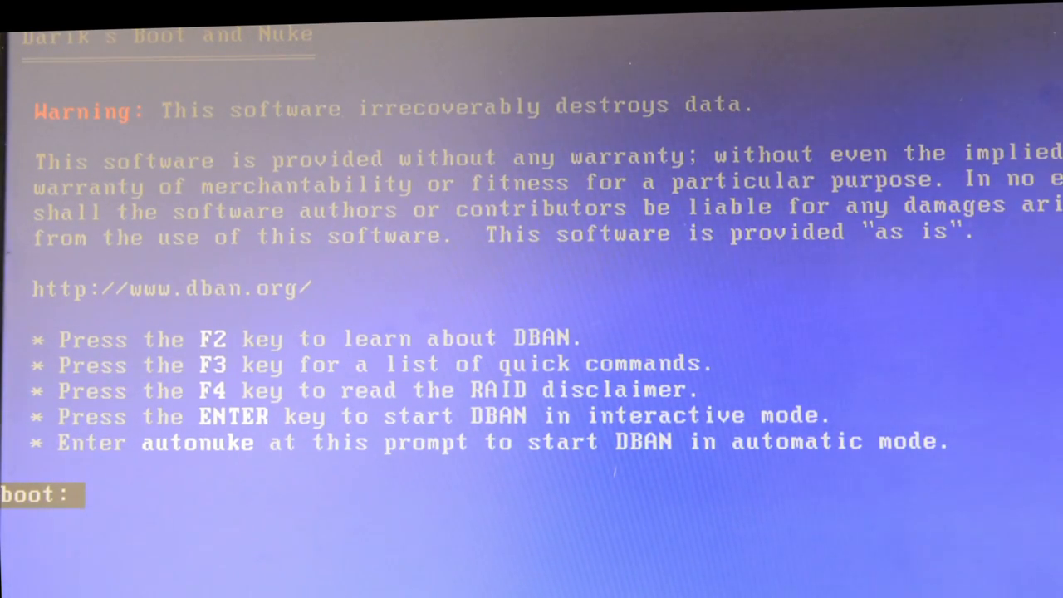
# - Begin the automatic wipe command with 'auto' at DBAN's boot: prompt
pyautogui.write('auto')
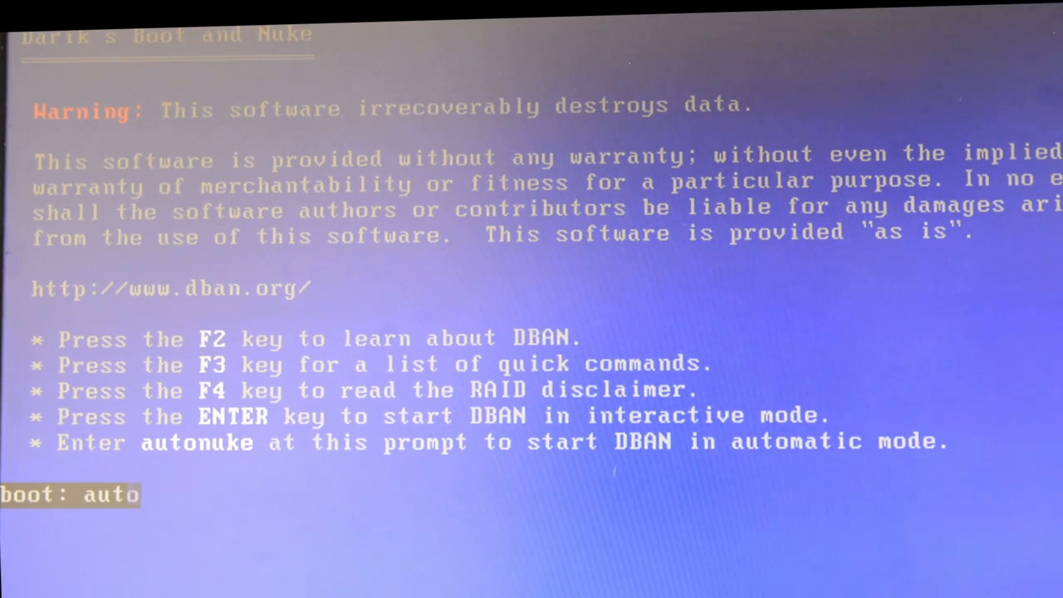
# - Complete and submit 'autonuke' so DBAN loads dban.bzi for the automatic wipe
pyautogui.write('nuke')
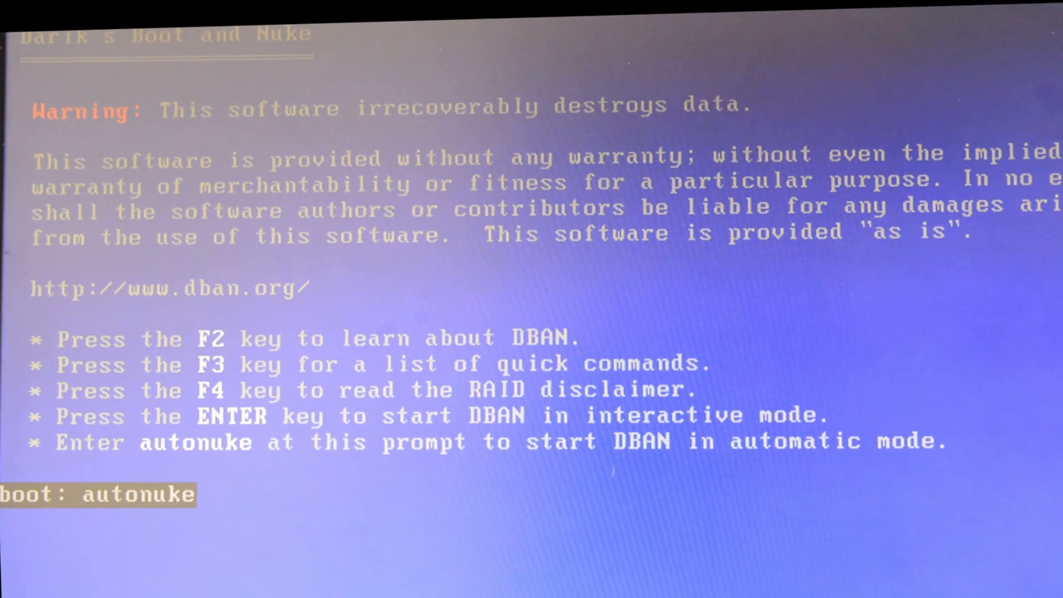
pyautogui.press('Return')
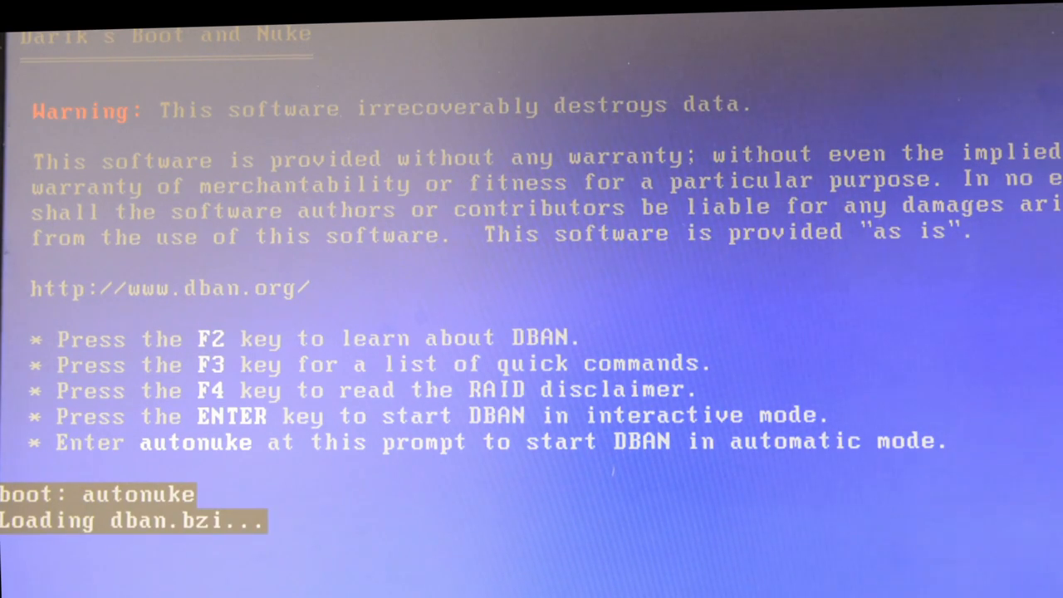